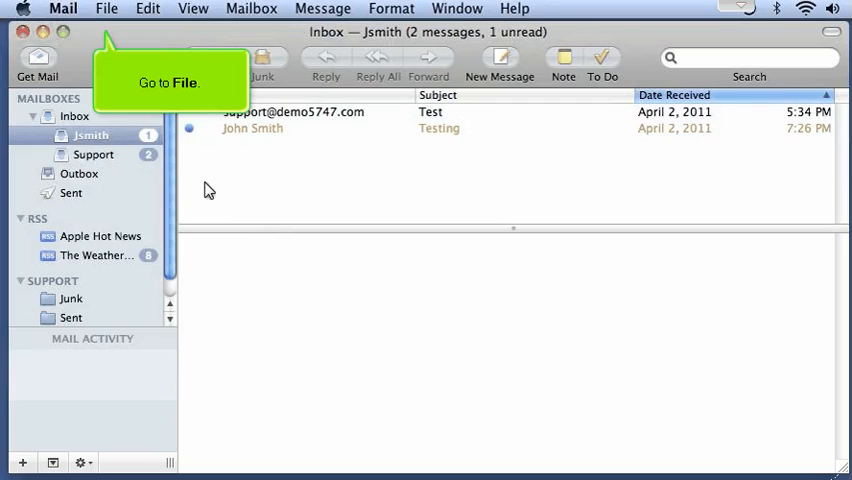
Launch the Import Mailboxes assistant from the File menu.
left_click(106, 8)
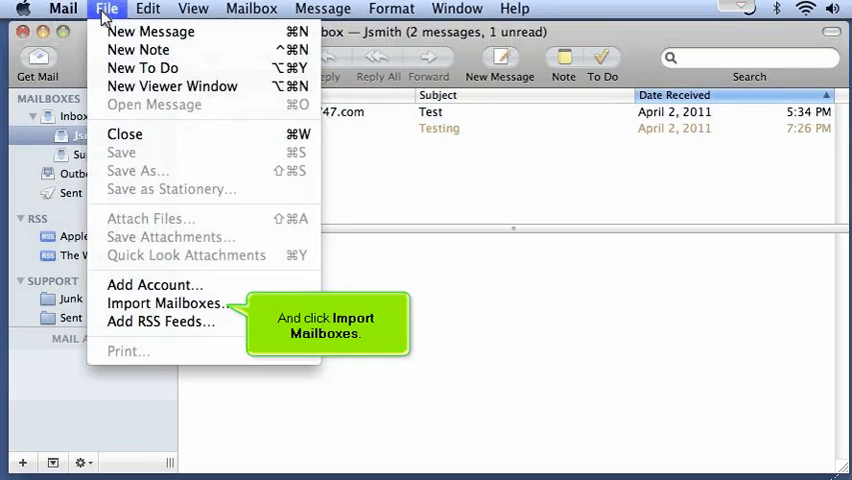
mouse_move(112, 56)
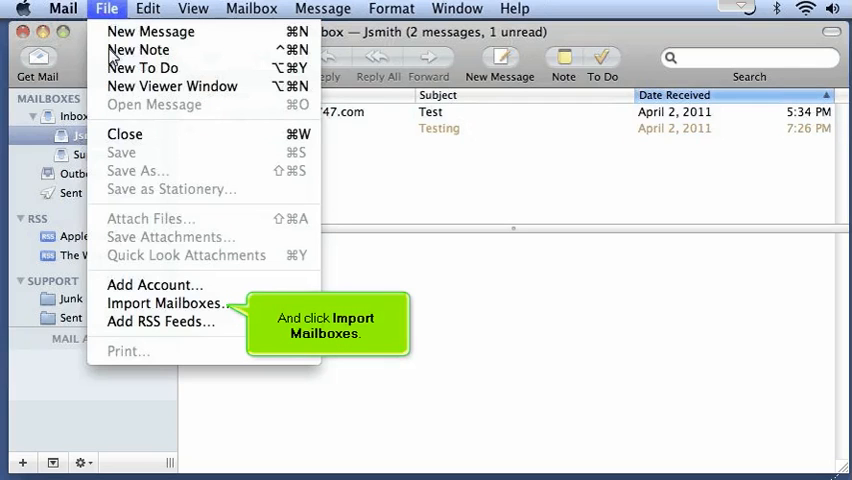
left_click(164, 304)
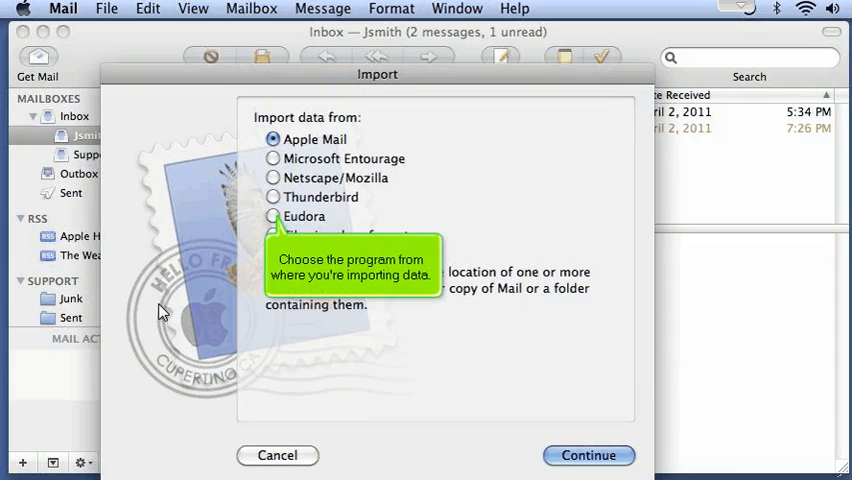
Pick Thunderbird as the import source and continue to locate its profile.
left_click(272, 196)
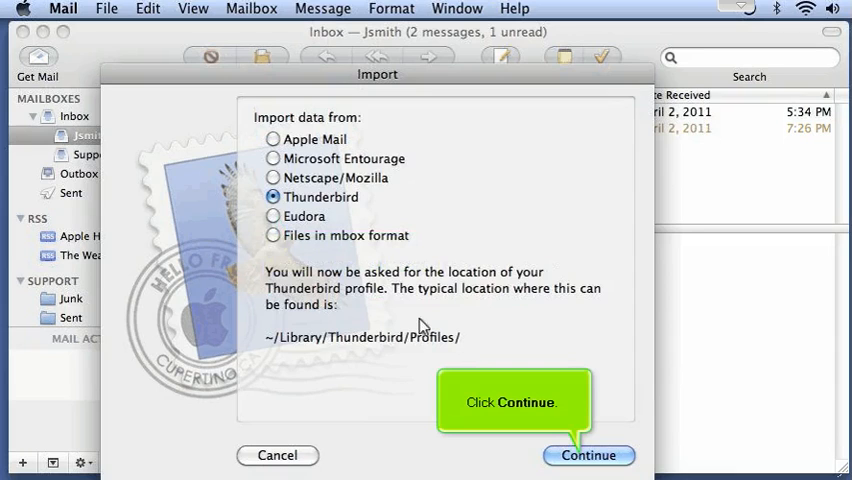
left_click(588, 456)
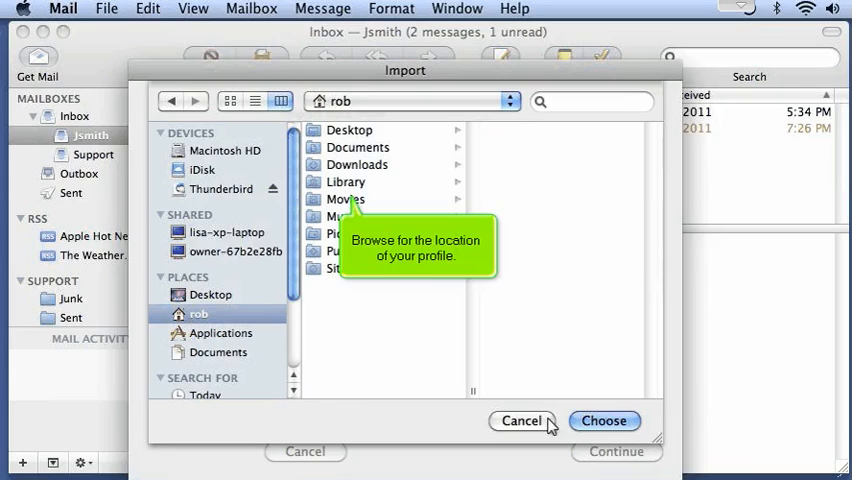
Choose the ~/Library/Thunderbird/Profiles folder as the import location.
left_click(346, 182)
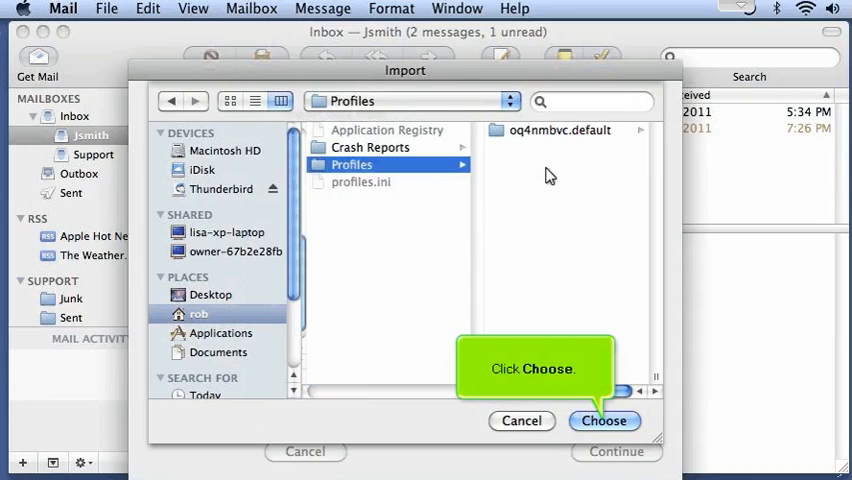
left_click(604, 420)
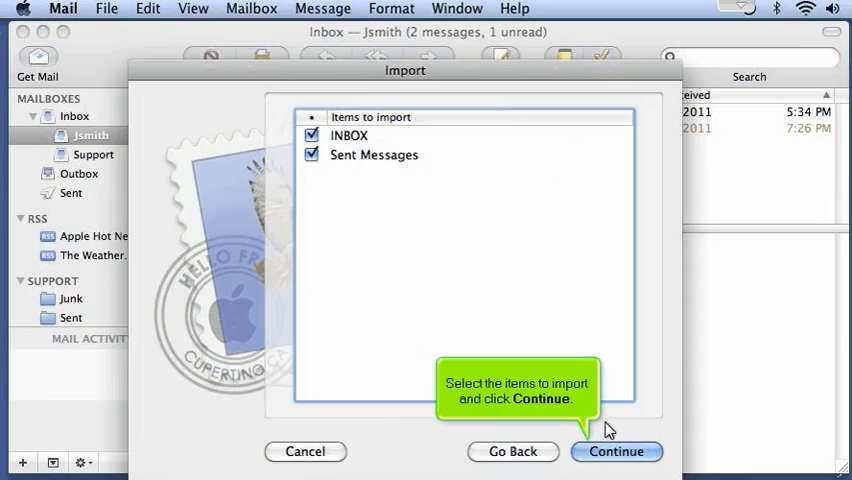
Import the checked INBOX and Sent Messages and finish the assistant.
left_click(616, 452)
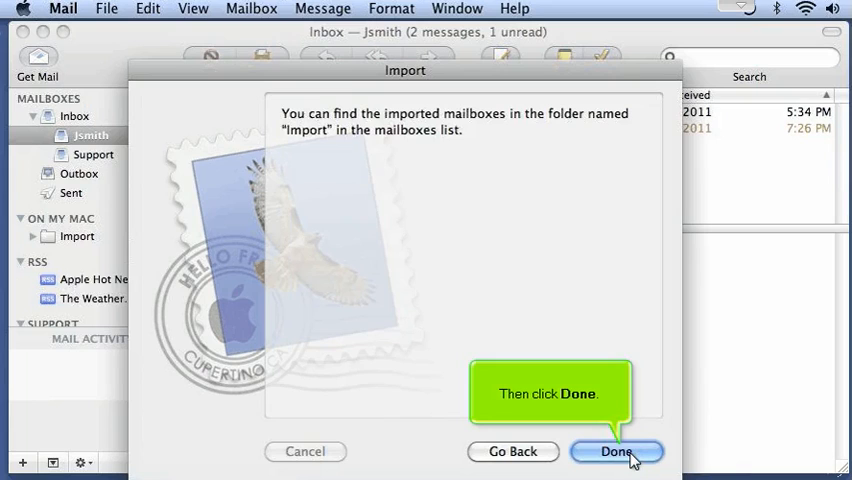
left_click(616, 452)
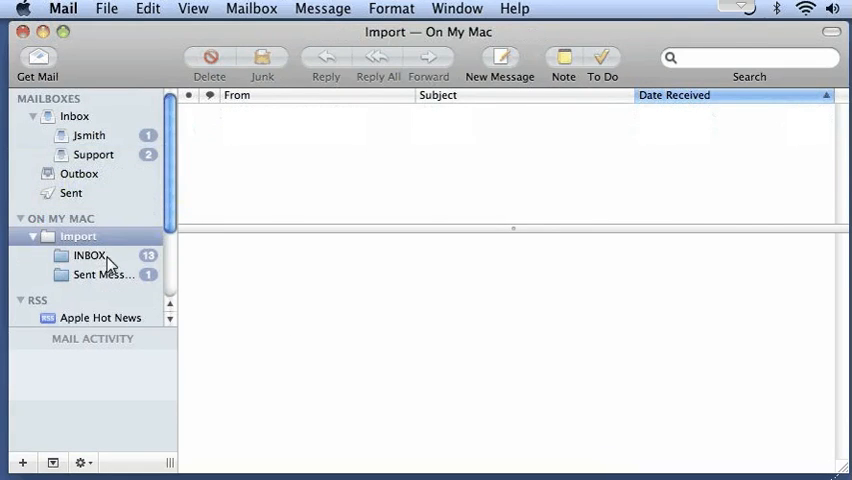
Show the 13 messages in the imported INBOX under On My Mac > Import.
left_click(88, 256)
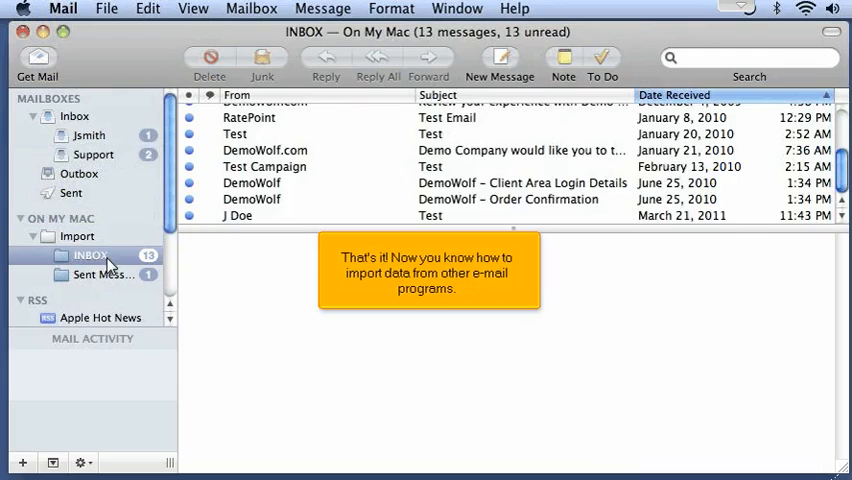